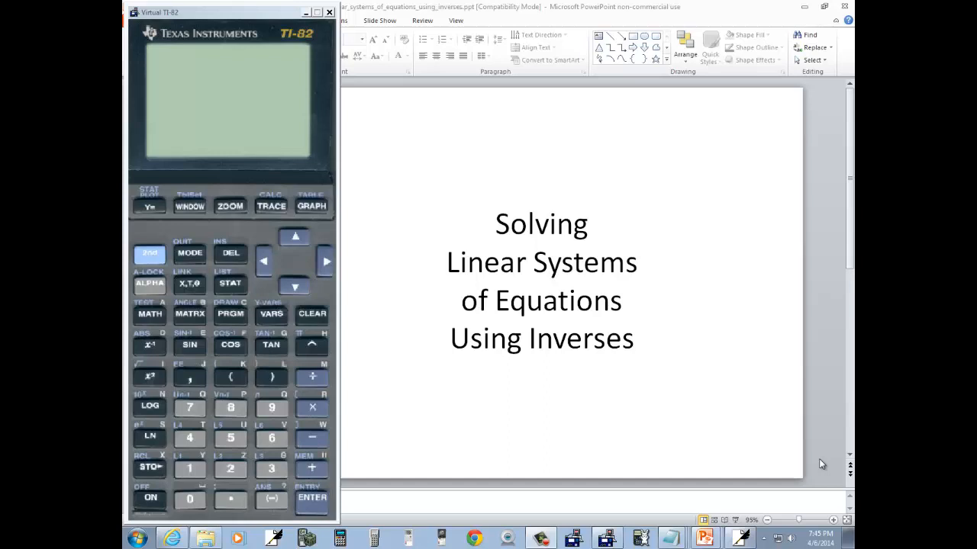
mouse_move(559, 361)
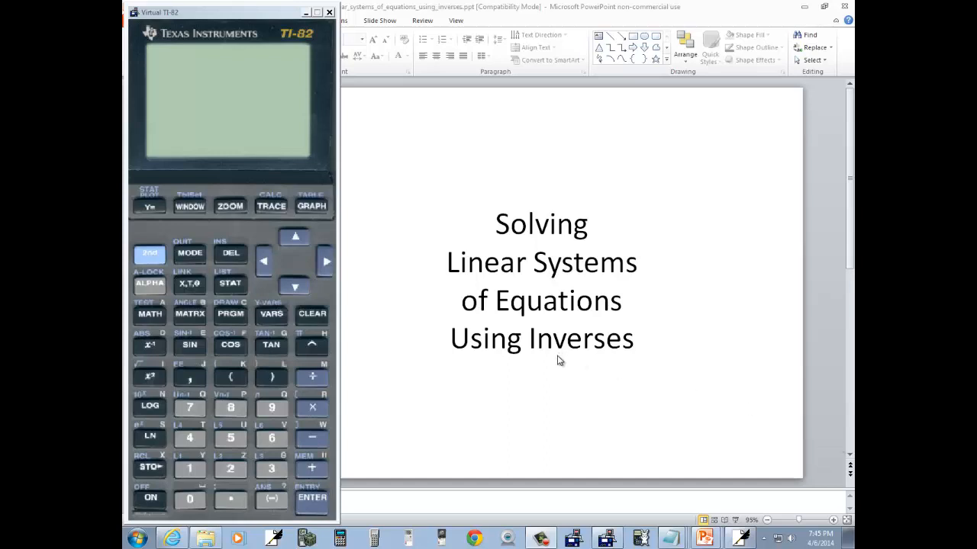
mouse_move(354, 394)
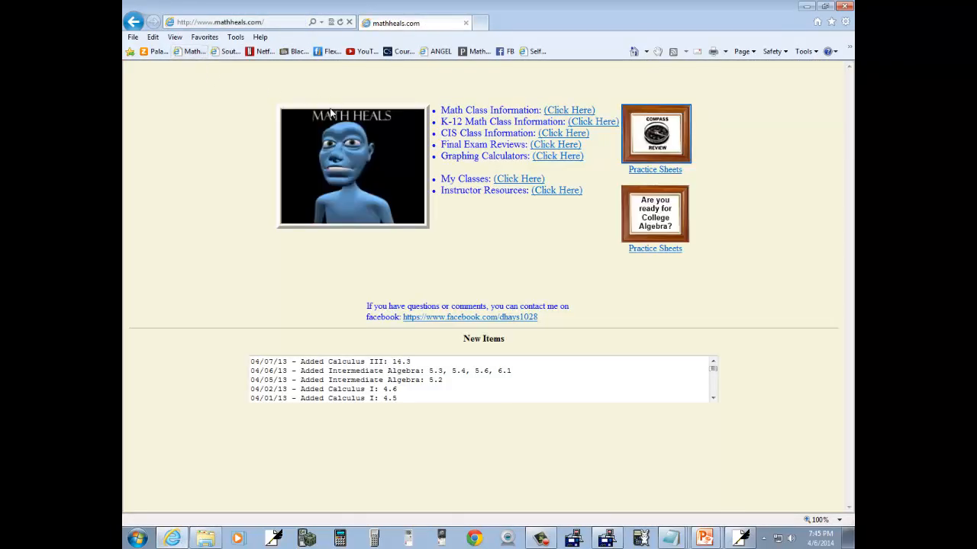
mouse_move(406, 152)
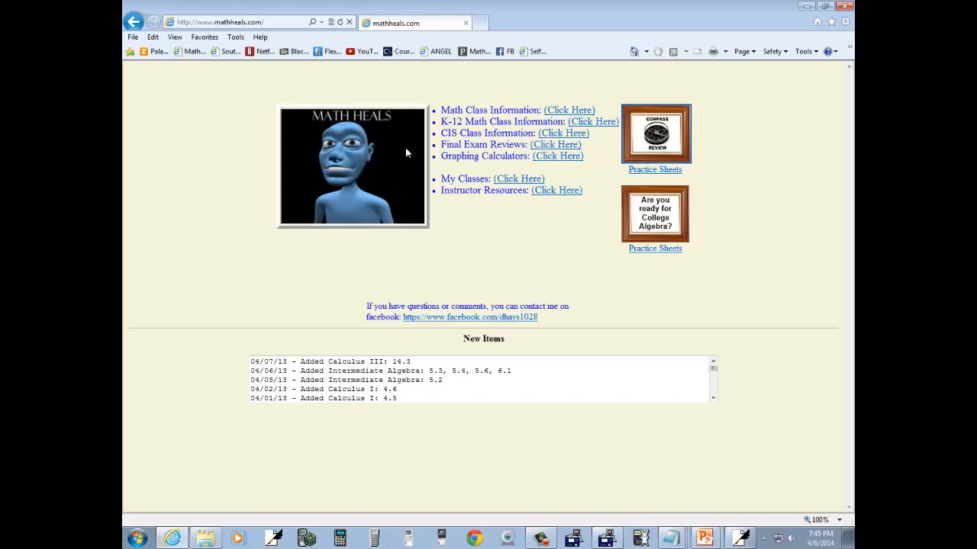
mouse_move(512, 156)
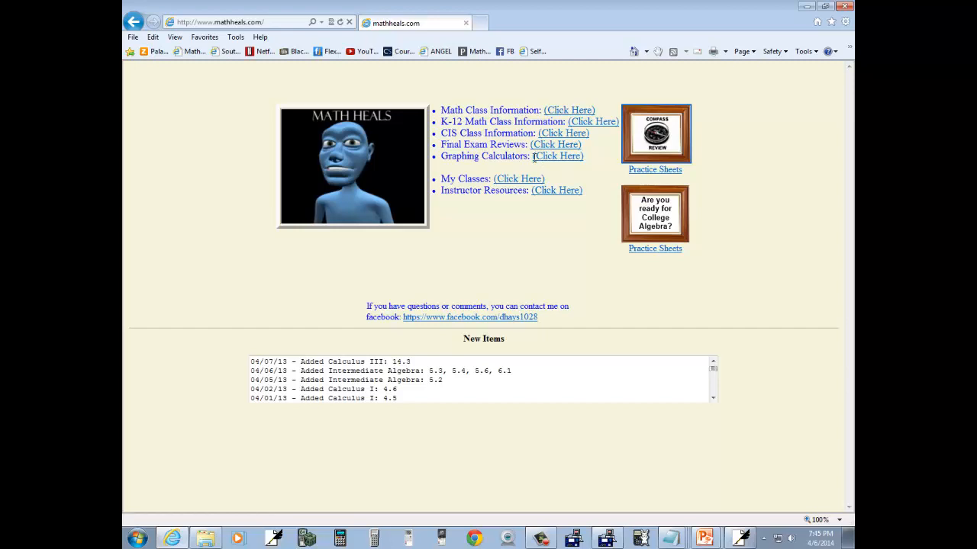
Browse to the graphing-calculator resources and the College Algebra calculator video list
click(557, 156)
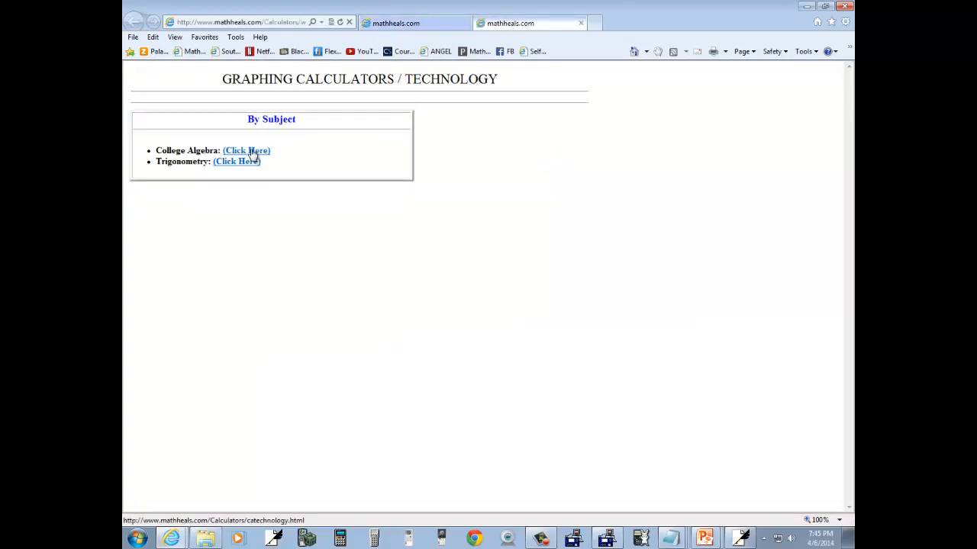
click(246, 151)
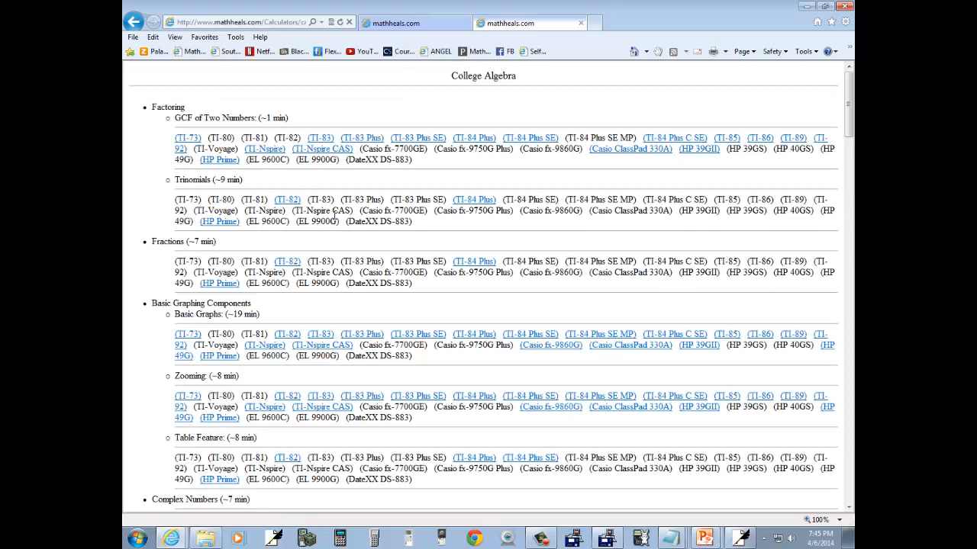
mouse_move(315, 212)
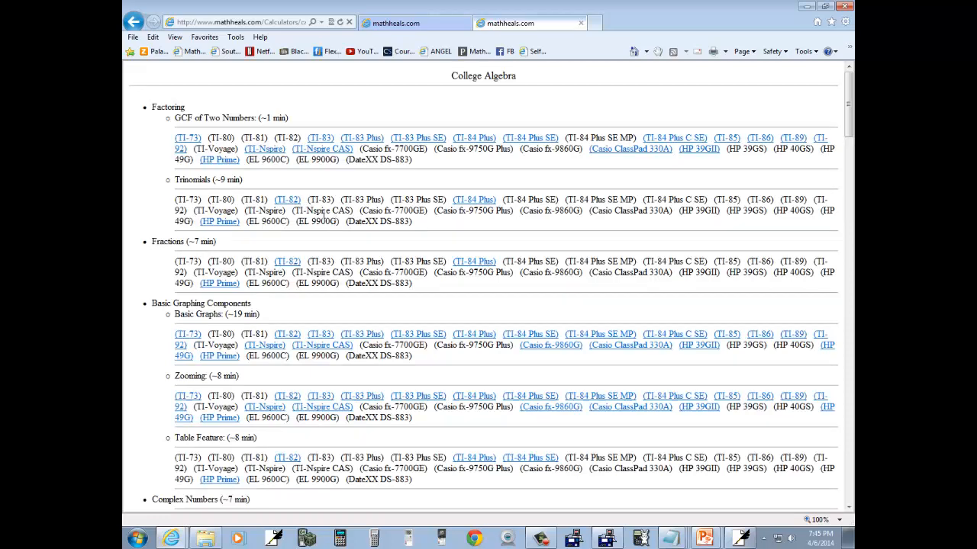
mouse_move(374, 251)
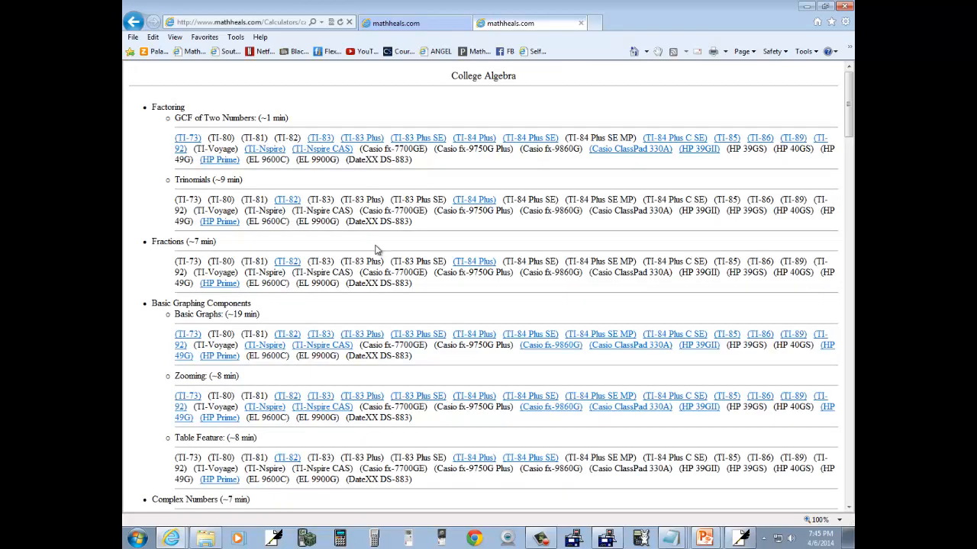
scroll(down, 3)
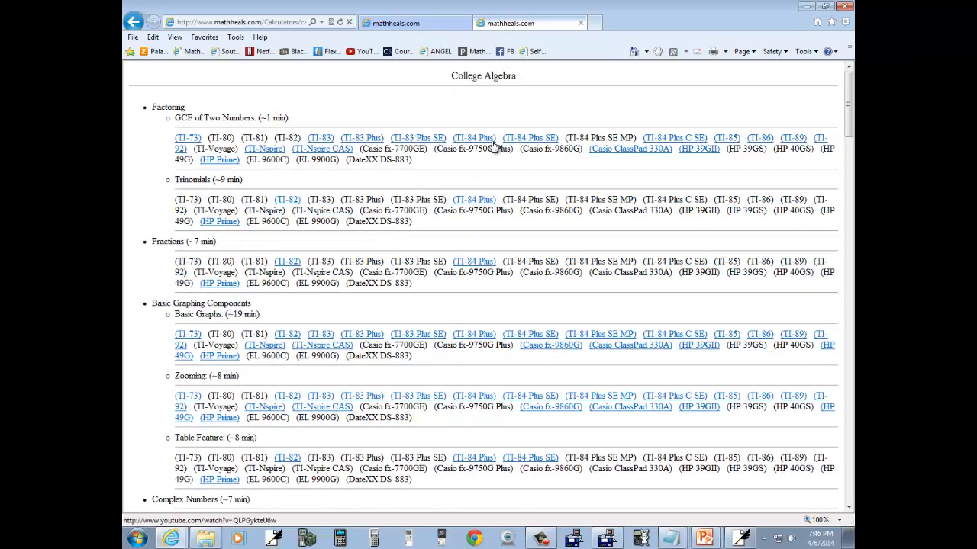
mouse_move(412, 197)
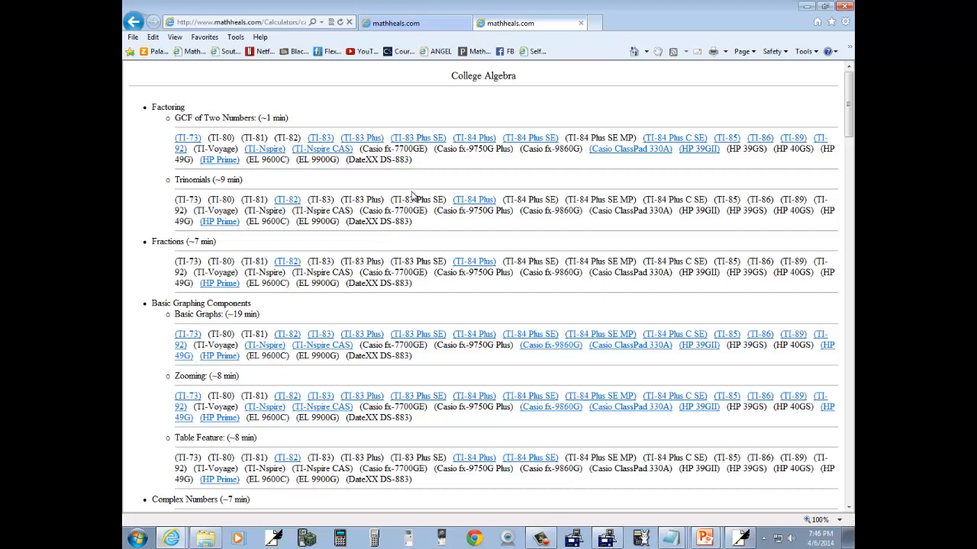
mouse_move(429, 248)
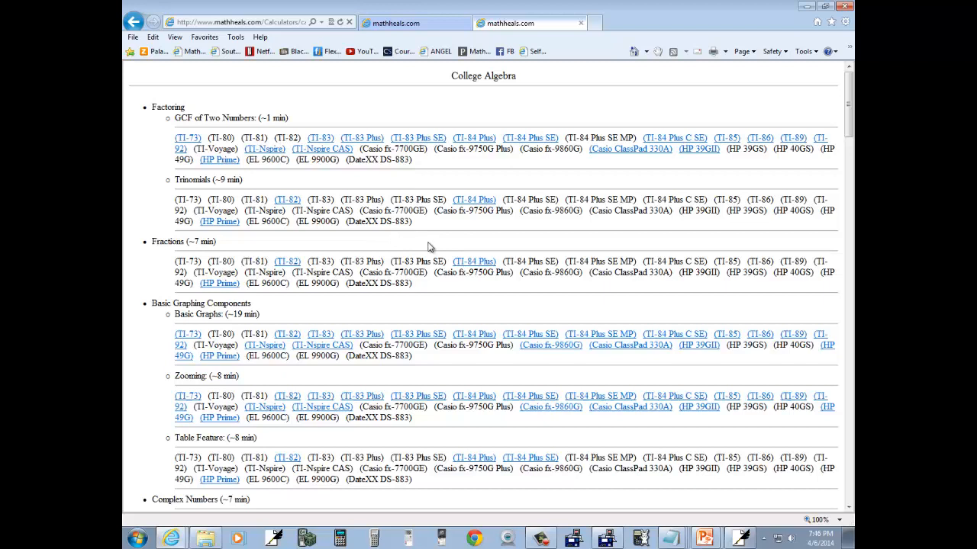
mouse_move(558, 142)
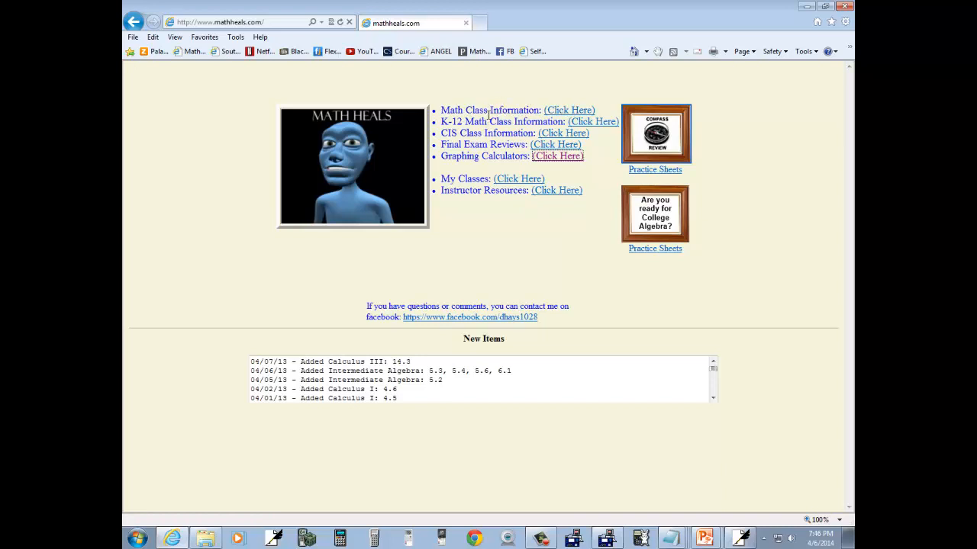
mouse_move(568, 110)
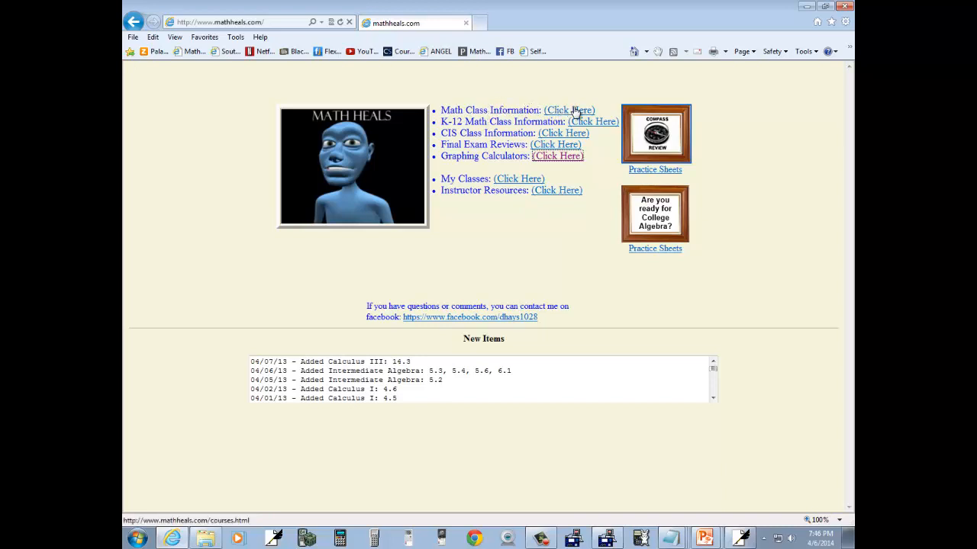
Browse Math Class Information to the College Algebra course page, then return to the blank notes page
click(567, 110)
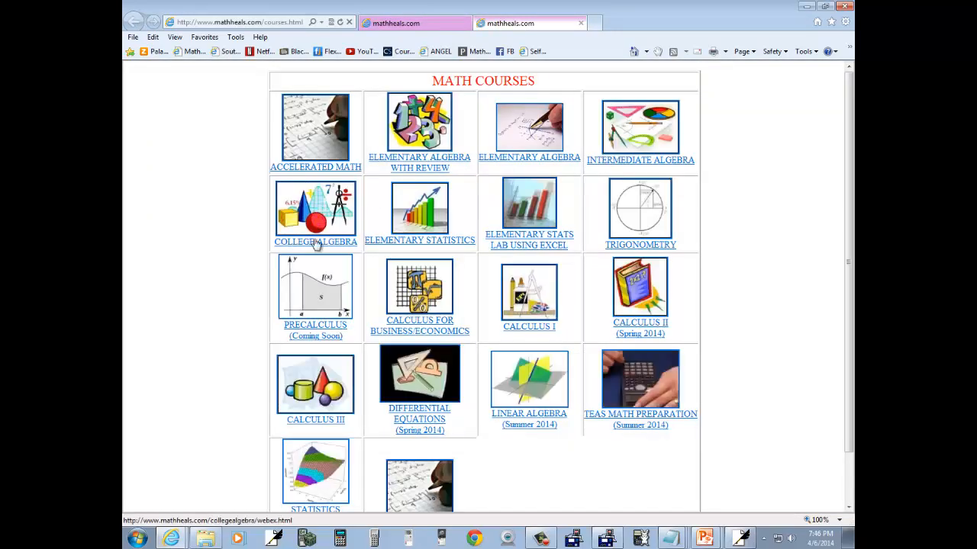
click(314, 241)
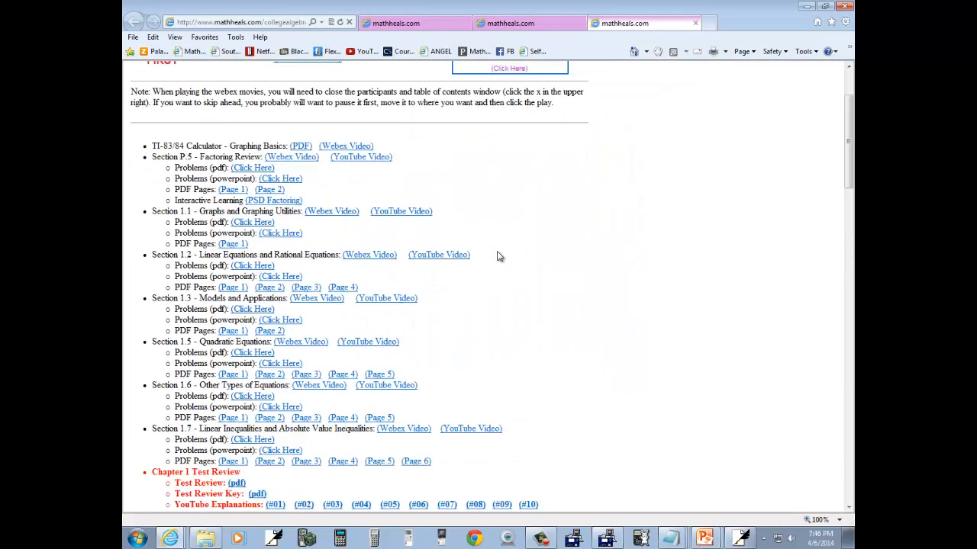
scroll(down, 3)
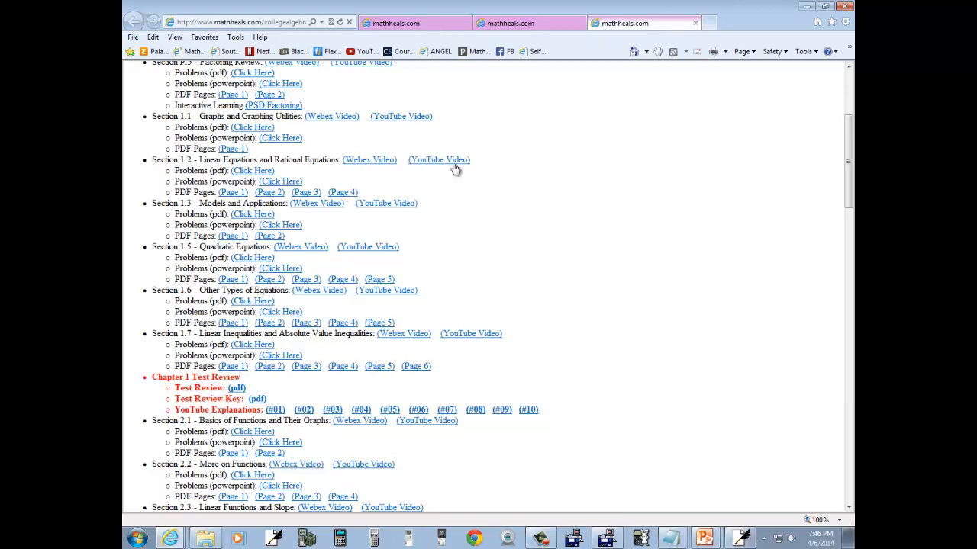
mouse_move(394, 171)
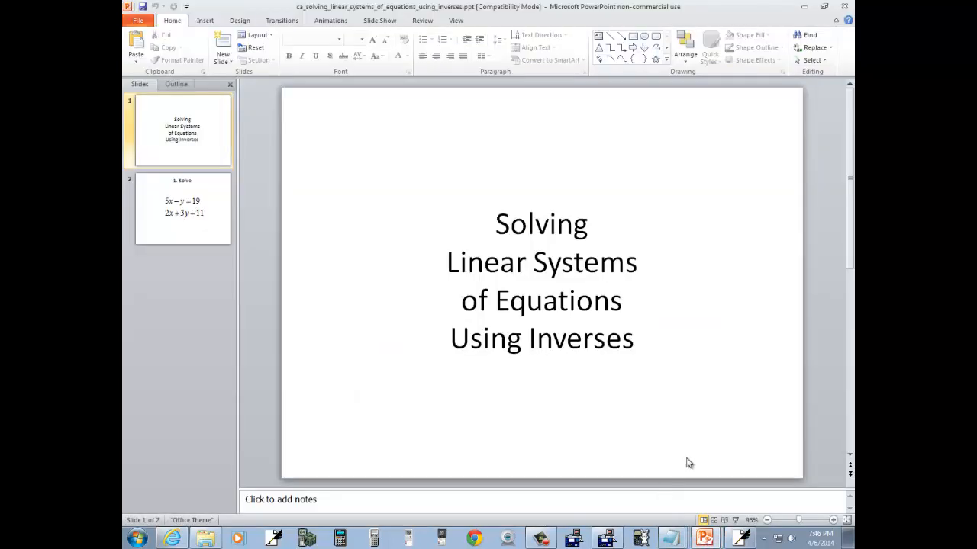
click(177, 207)
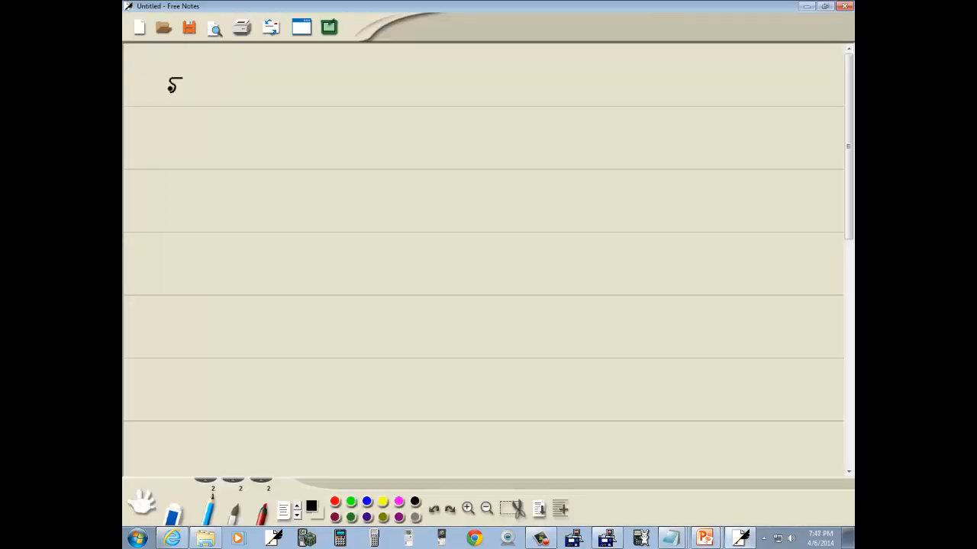
Handwrite the system 5x−y=19, 2x+3y=11 and matrix A = [5 -1; 2 3]
drag(183, 87, 244, 87)
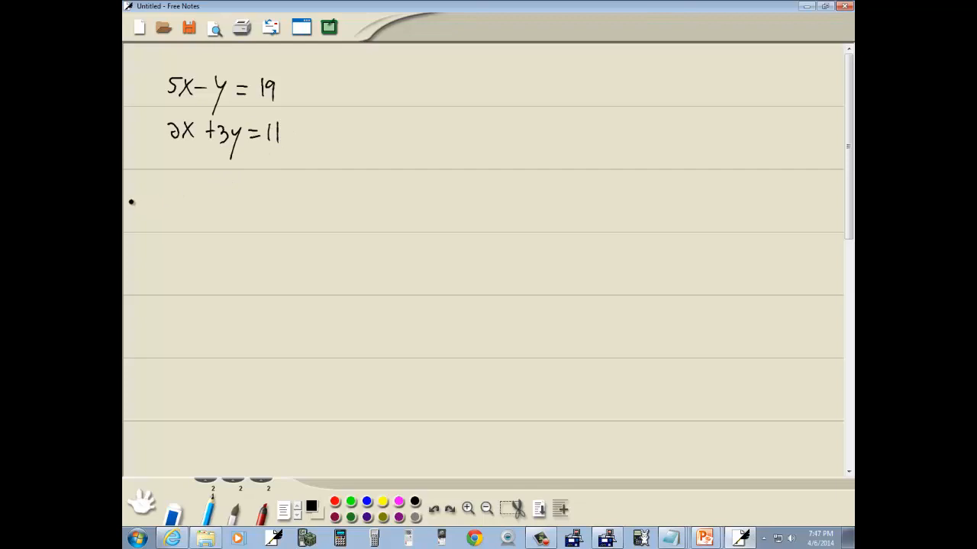
drag(145, 198, 180, 211)
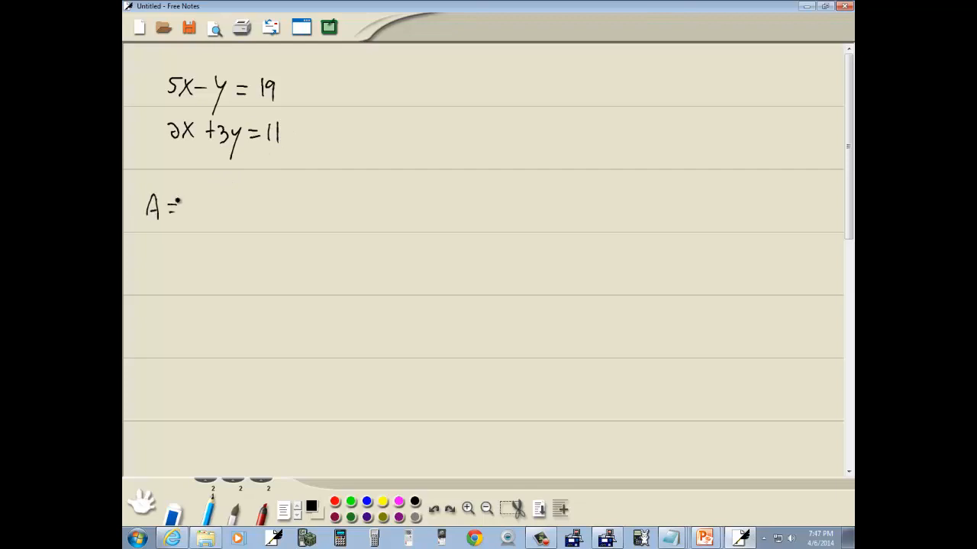
drag(193, 183, 193, 229)
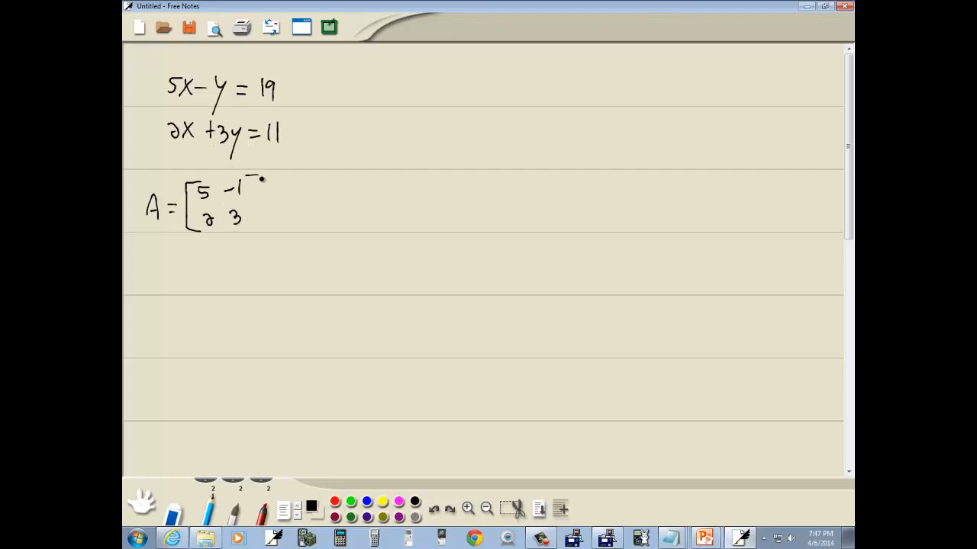
drag(263, 180, 313, 211)
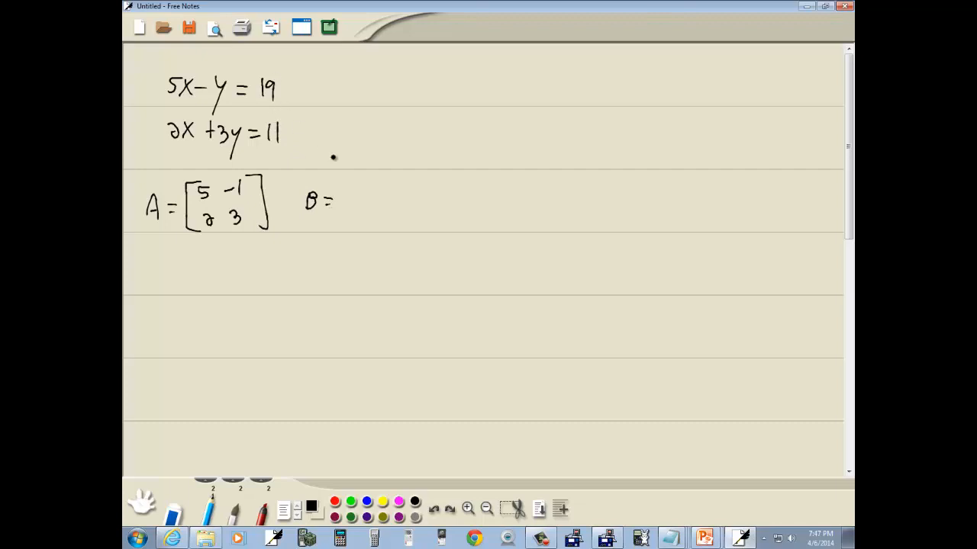
Write matrix B = [19; 11] and A⁻¹B below the matrices
drag(339, 186, 347, 229)
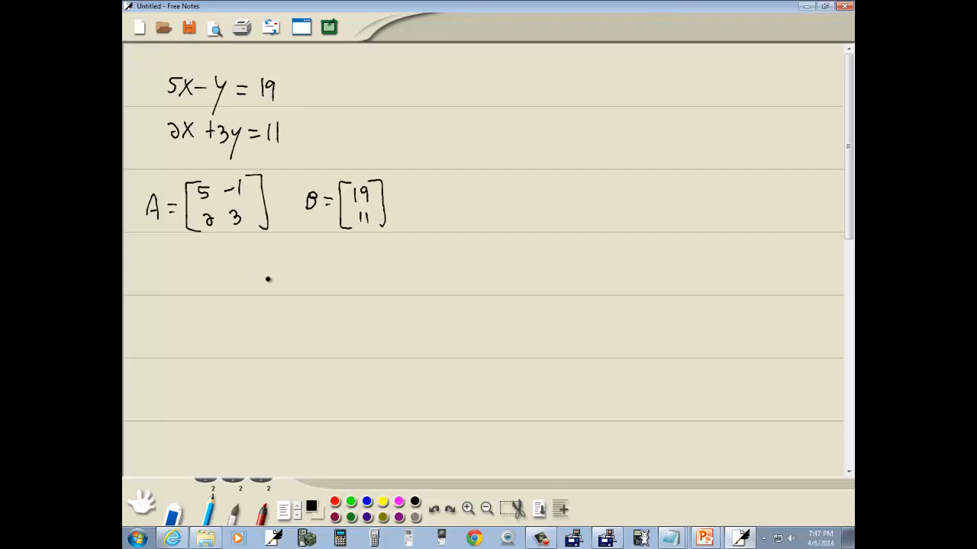
mouse_move(220, 290)
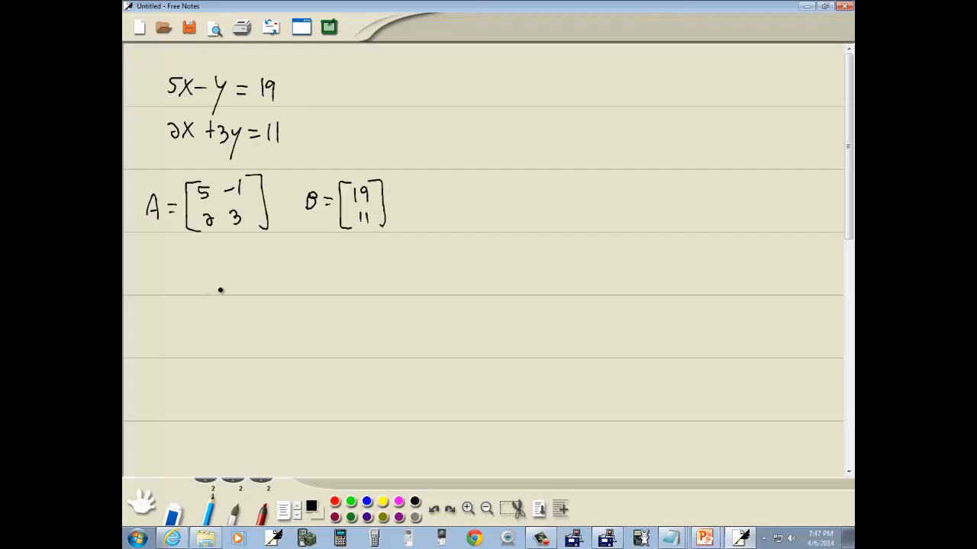
drag(211, 302, 244, 275)
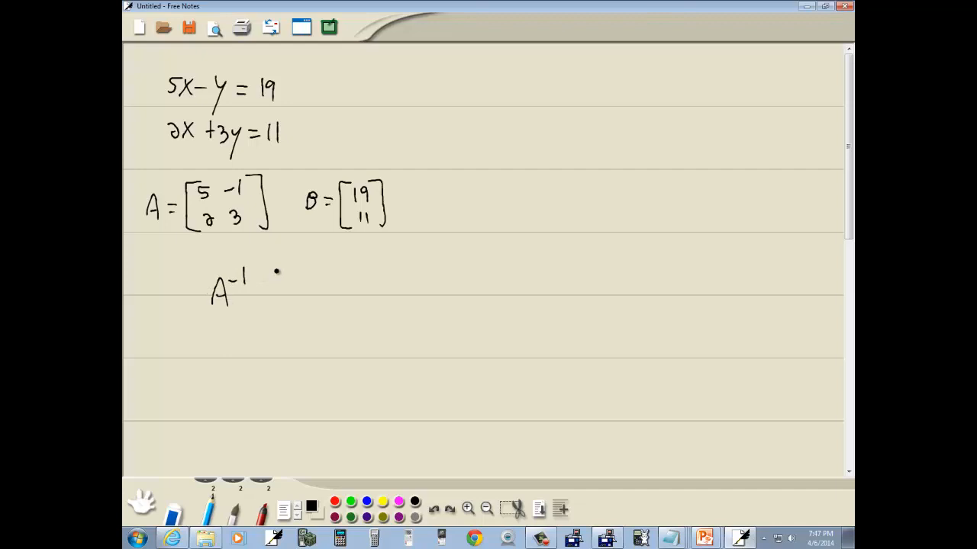
drag(262, 287, 272, 293)
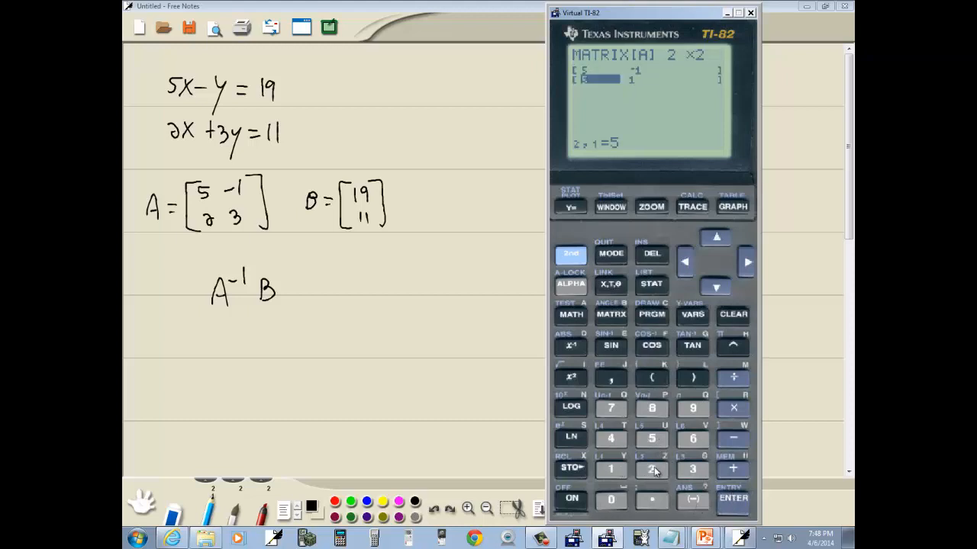
Finish matrix A's entries, then make [B] a 2×1 column with first entry 19
click(732, 498)
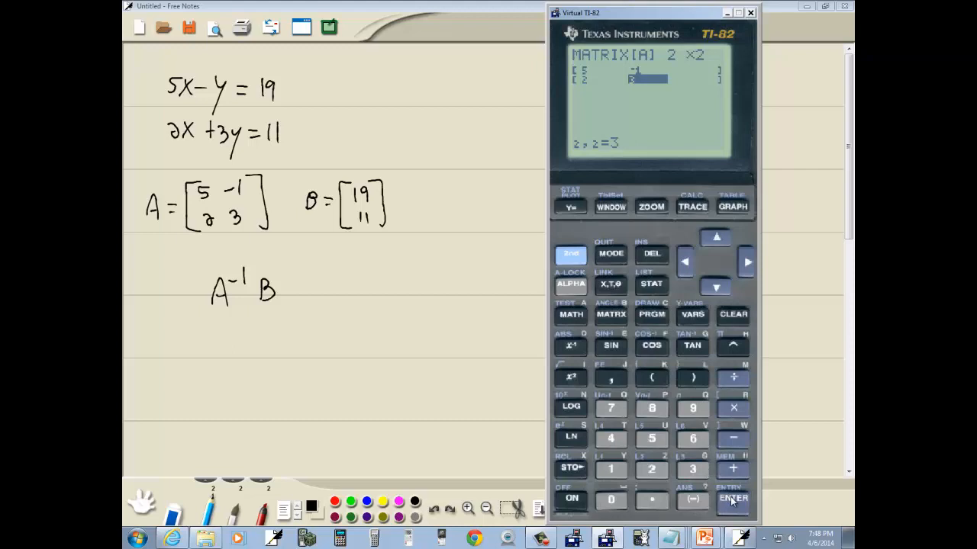
mouse_move(589, 261)
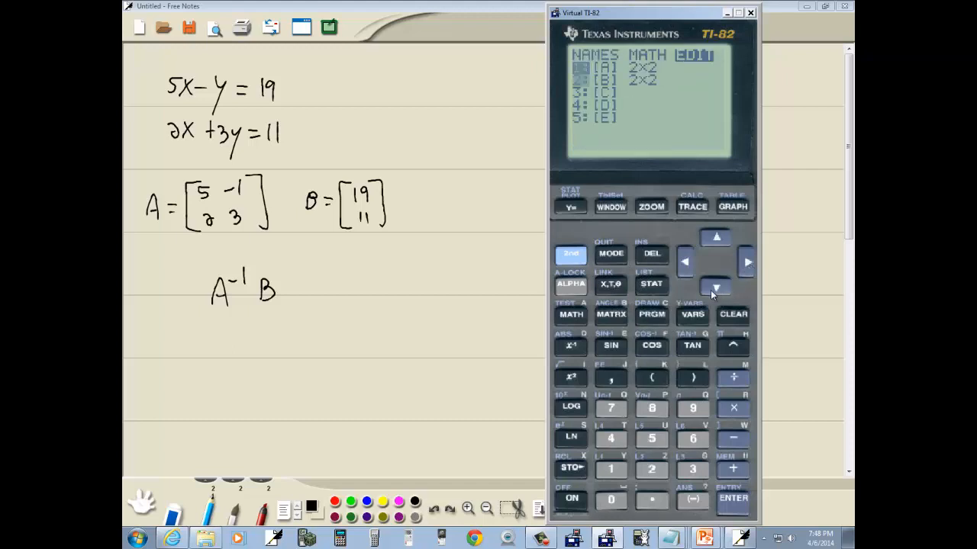
click(733, 498)
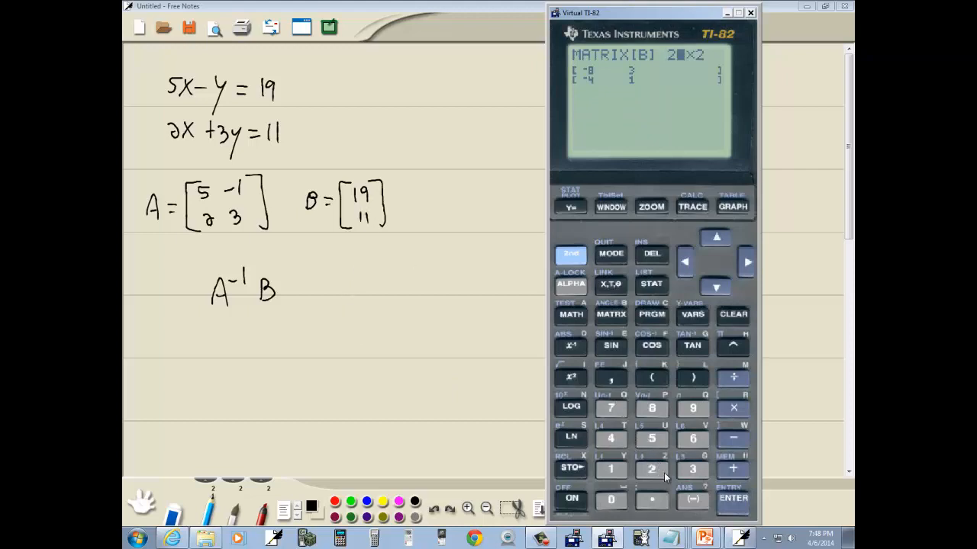
click(732, 497)
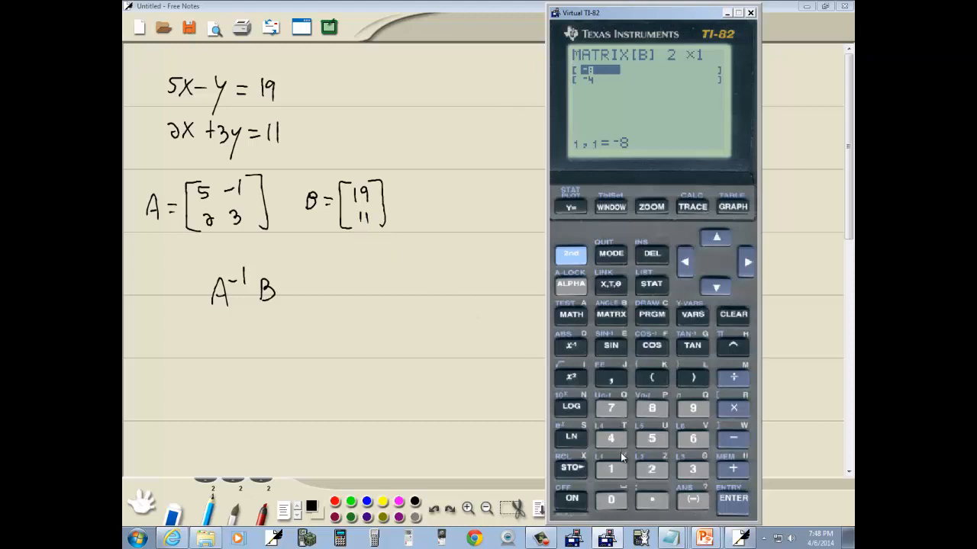
click(733, 498)
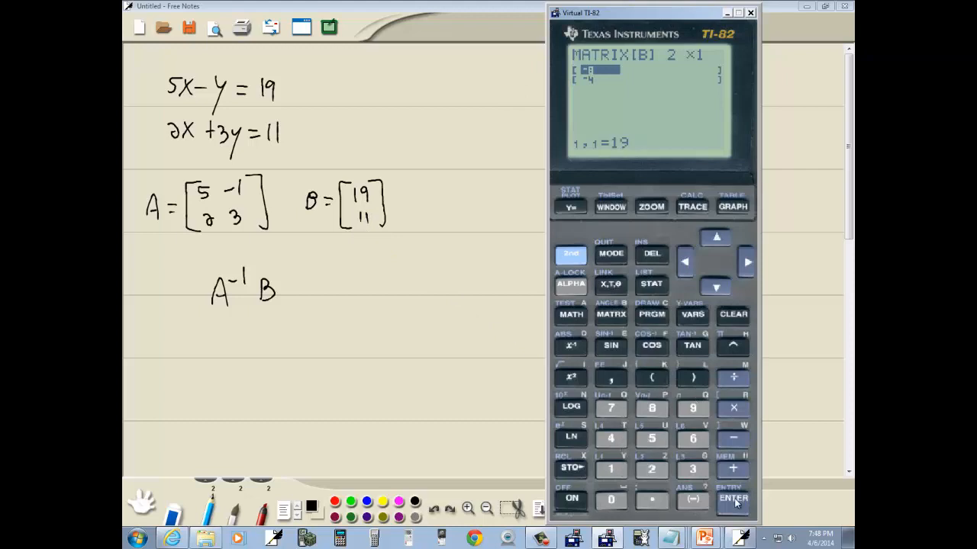
click(733, 501)
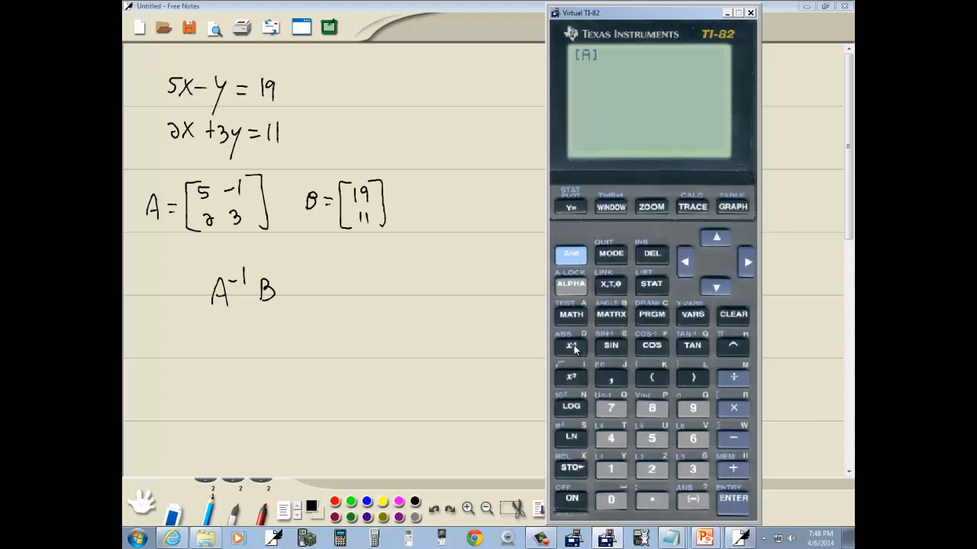
Evaluate [A]⁻¹*[B] on the home screen, giving the column [[4][1]]
click(733, 409)
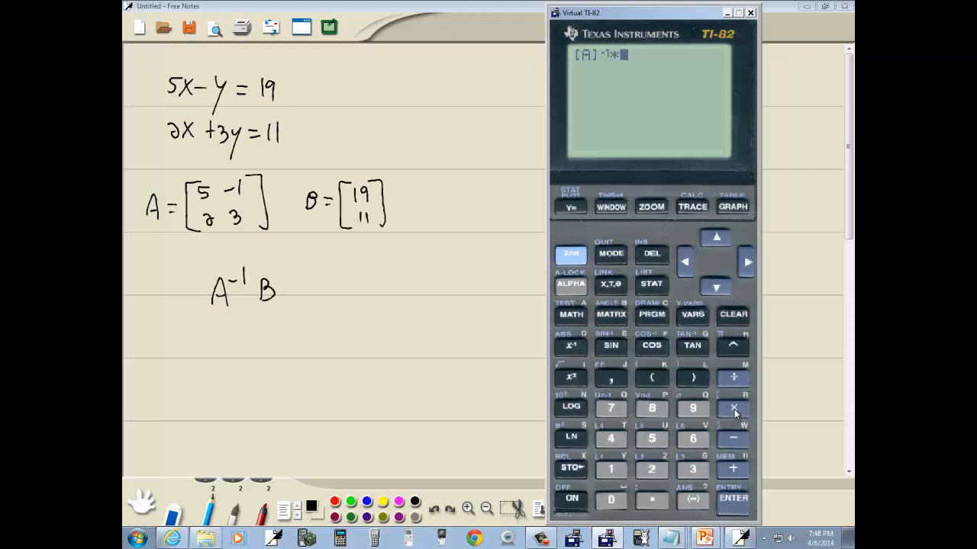
click(611, 314)
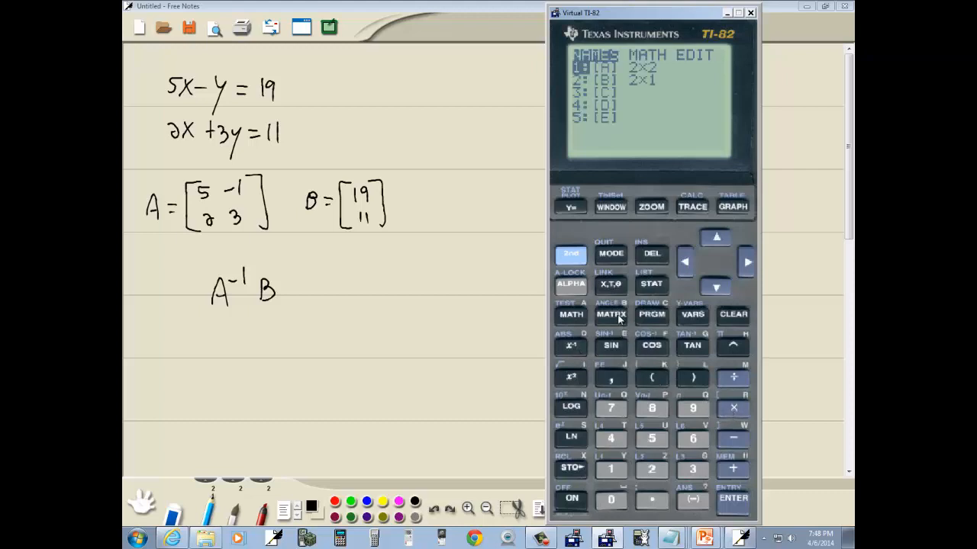
key(down)
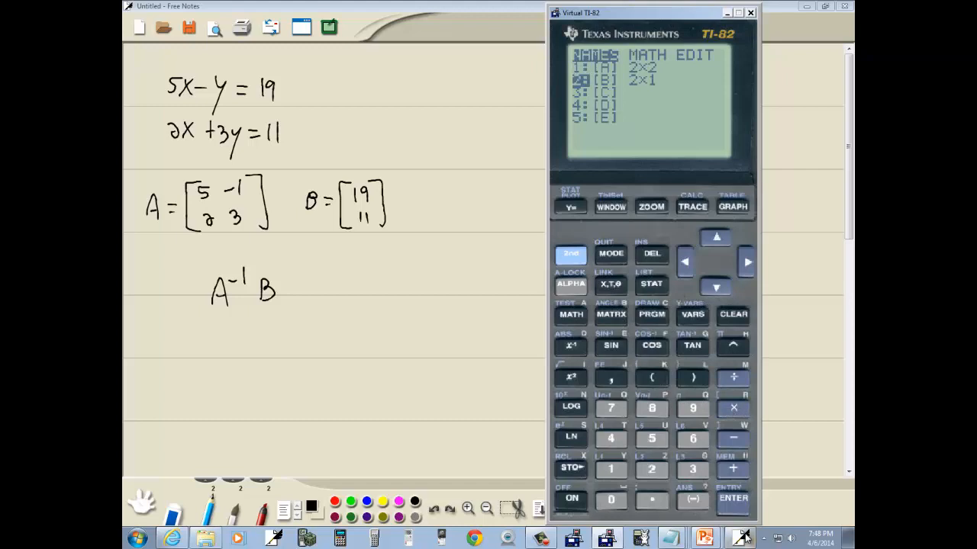
click(732, 497)
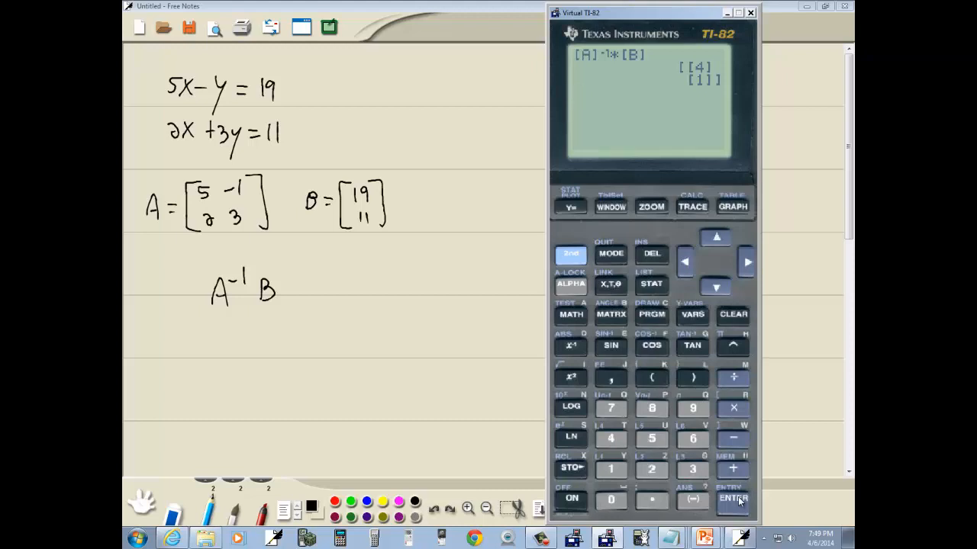
click(732, 499)
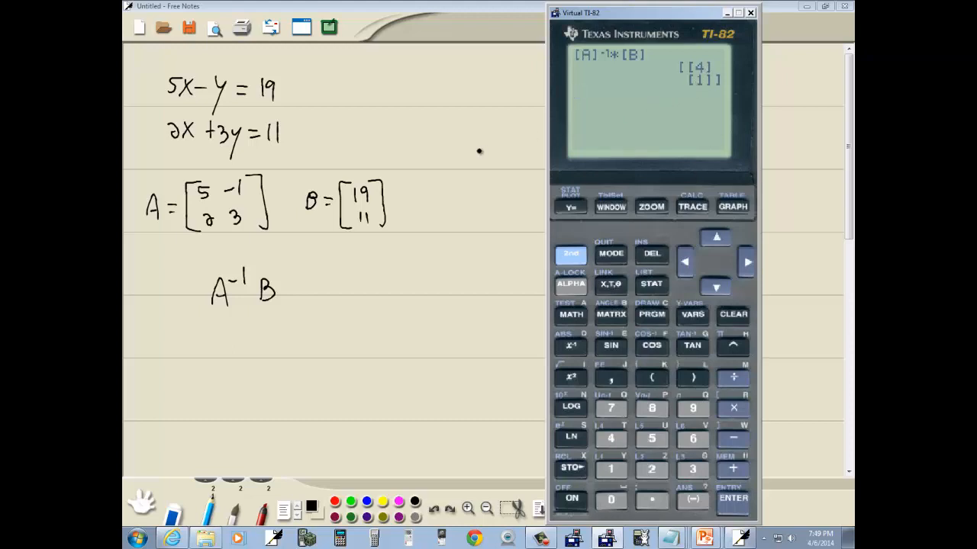
mouse_move(189, 176)
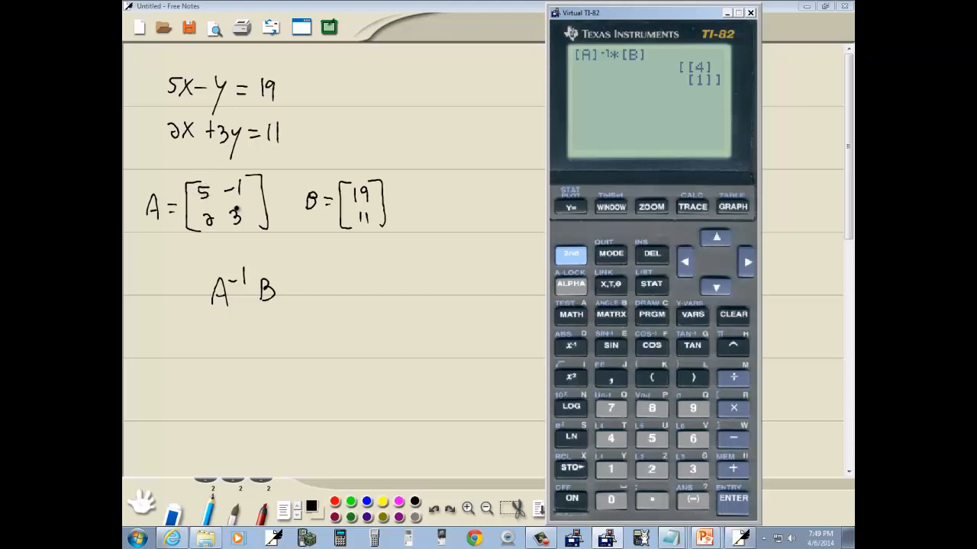
Write x = 4, y = 1 under A⁻¹B on the notes page
click(751, 12)
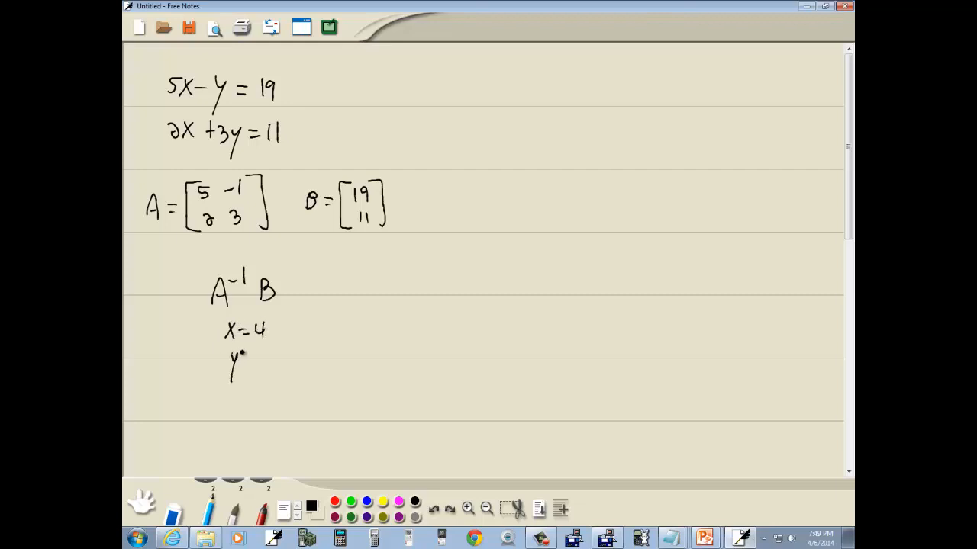
drag(244, 359, 236, 425)
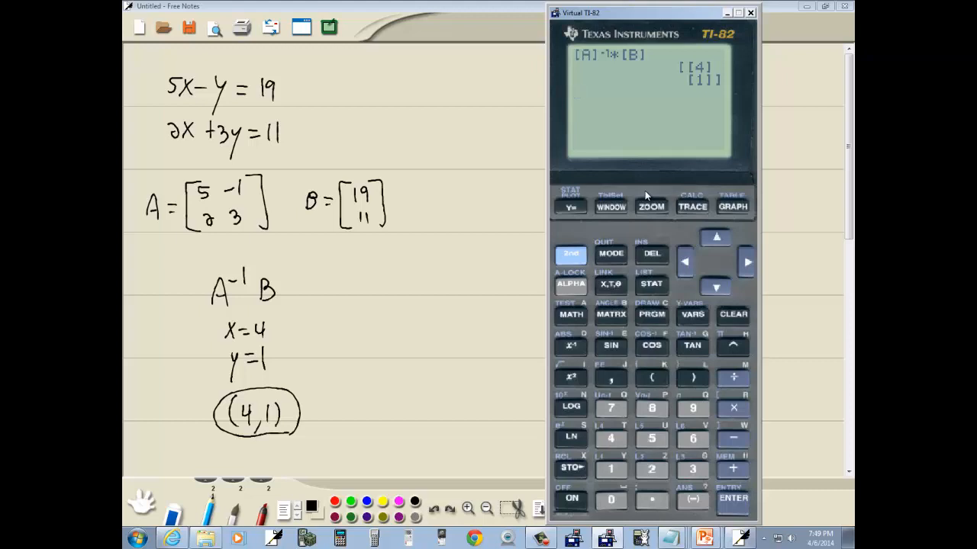
mouse_move(619, 162)
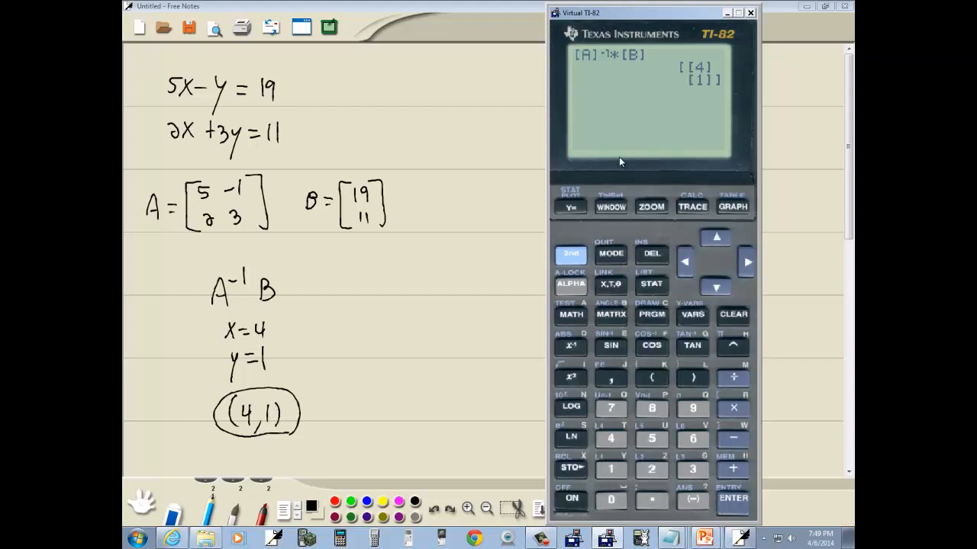